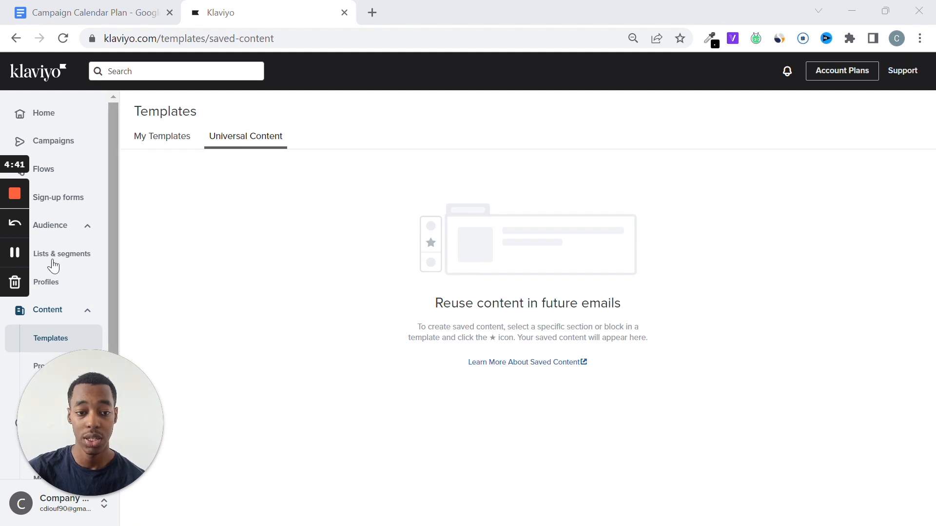
Step: Go to Lists & Segments from the sidebar, showing the Newsletter list with one member
{"action": "left_click", "coordinate": [61, 253]}
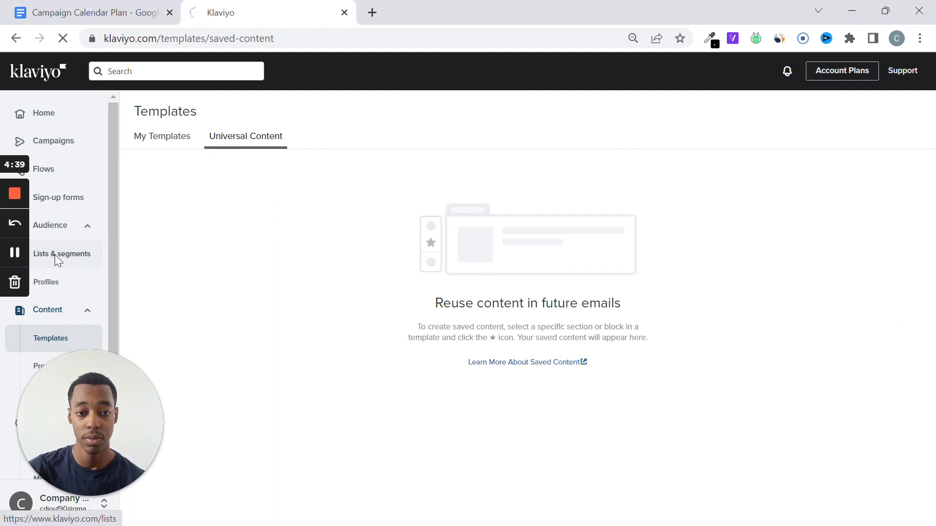
{"action": "left_click", "coordinate": [61, 253]}
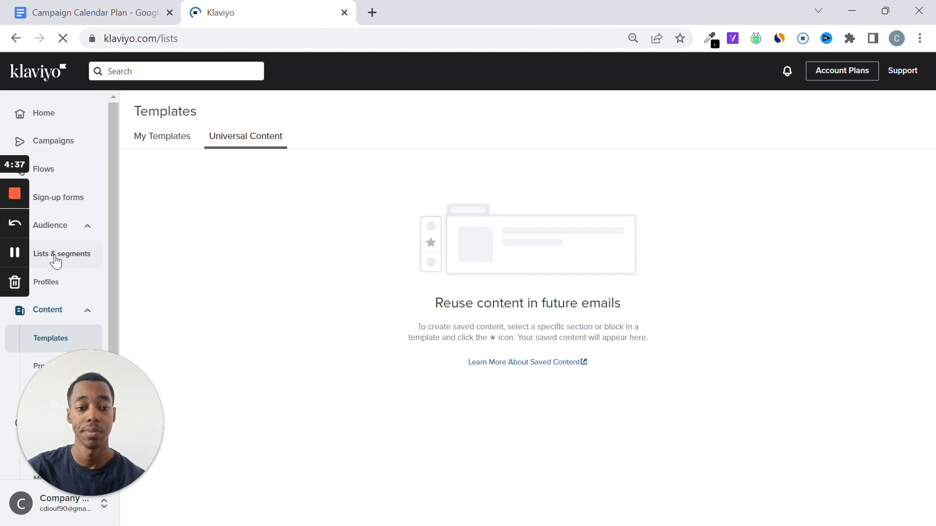
{"action": "left_click", "coordinate": [61, 254]}
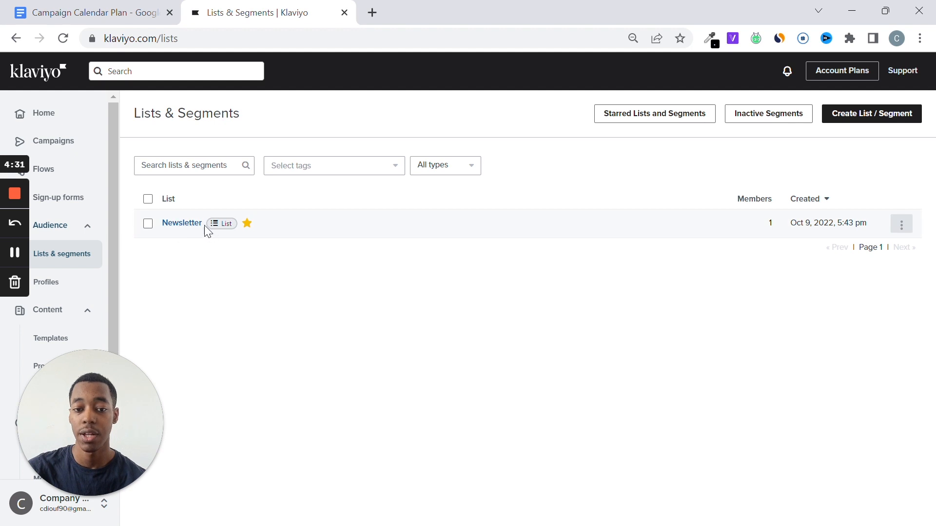
{"action": "mouse_move", "coordinate": [181, 222]}
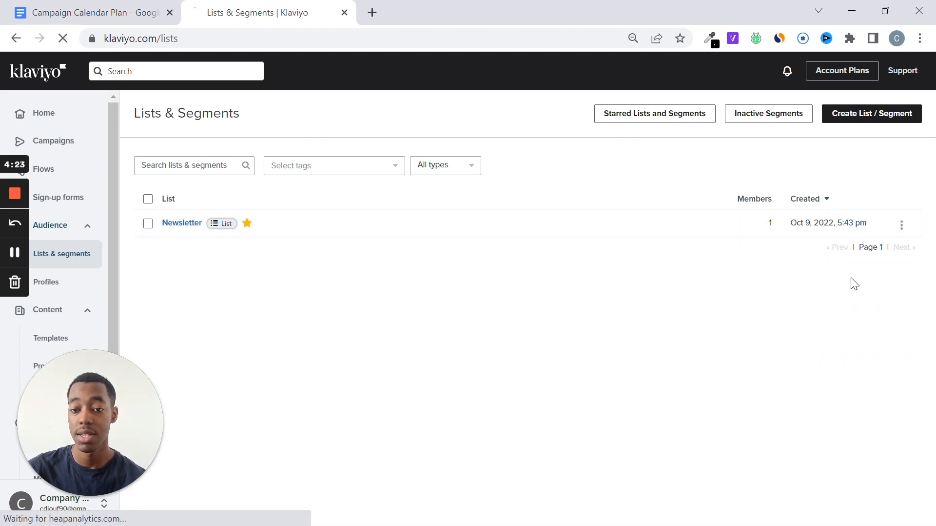
Step: View the Newsletter list's Subscribe & Preference Pages down to the Email confirmation card
{"action": "left_click", "coordinate": [181, 222]}
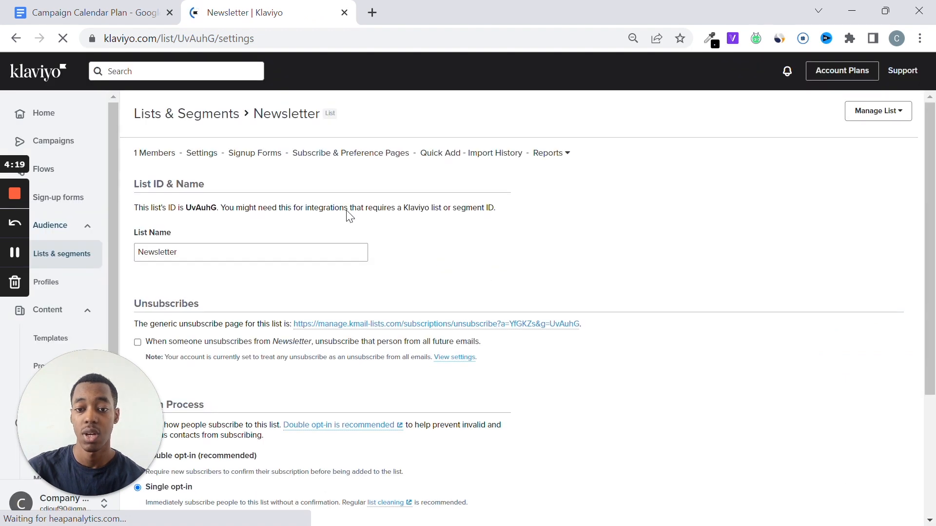
{"action": "mouse_move", "coordinate": [329, 153]}
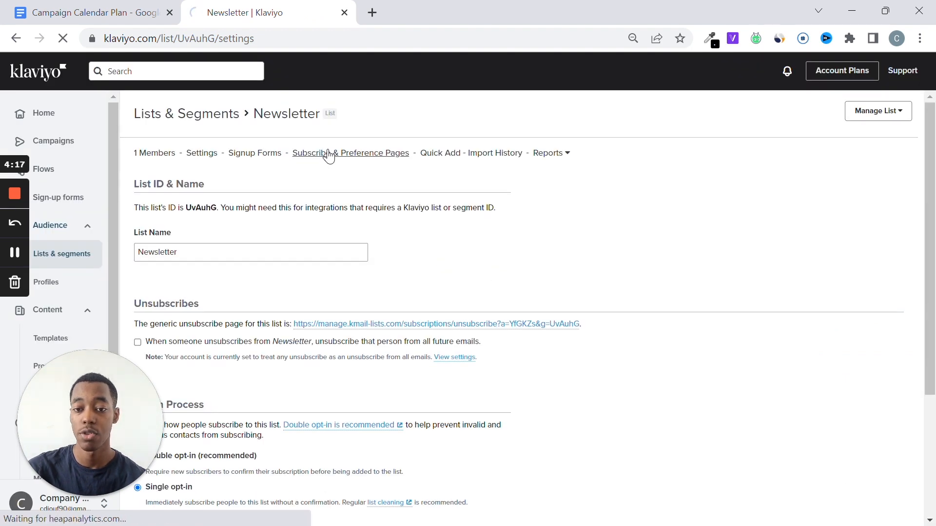
{"action": "left_click", "coordinate": [350, 152]}
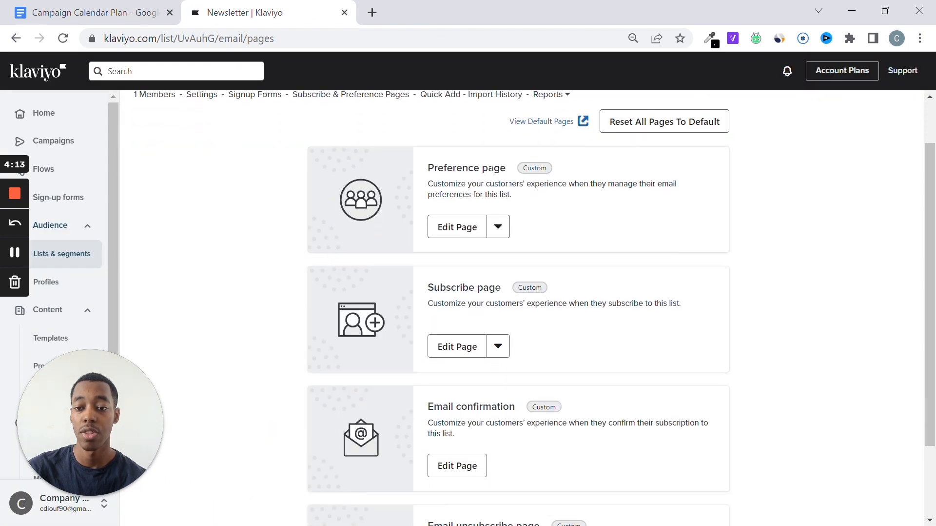
{"action": "scroll", "scroll_direction": "down", "scroll_amount": 3}
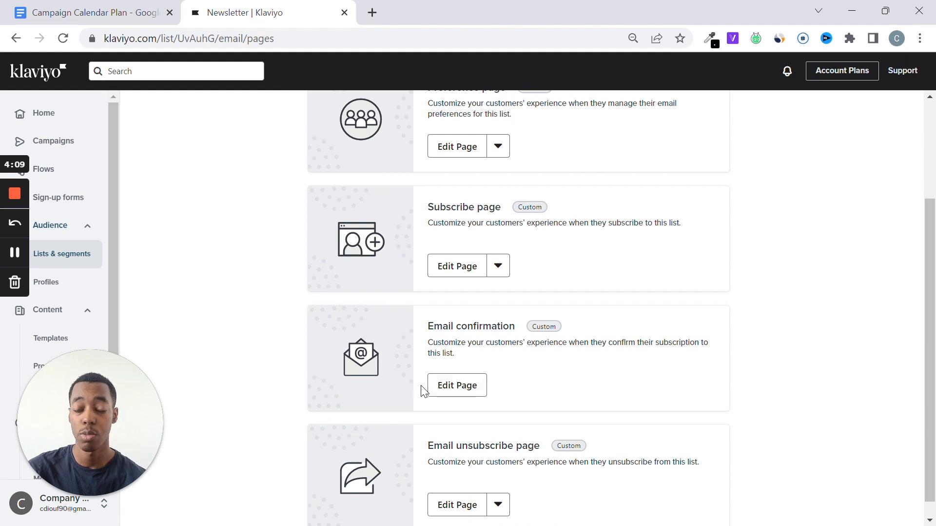
{"action": "mouse_move", "coordinate": [456, 385]}
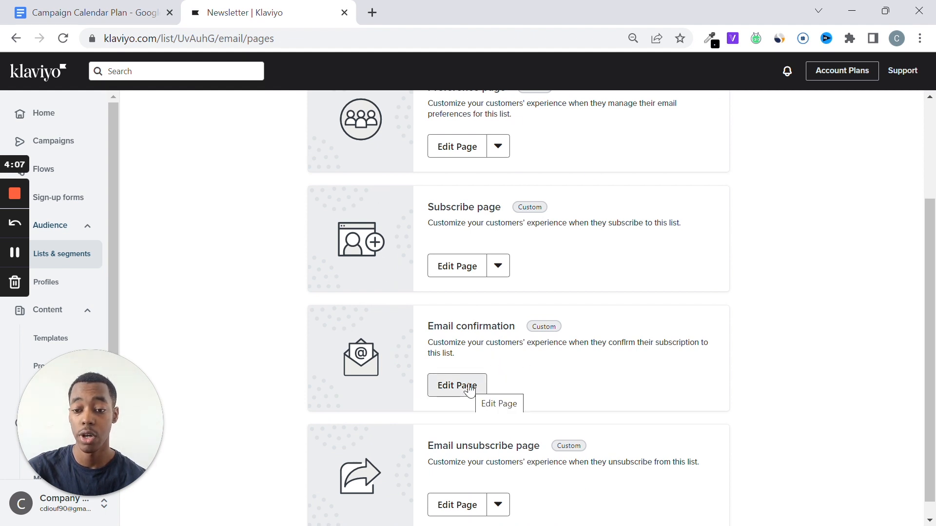
Step: Edit the Email confirmation page and select its 'Yes, I want to subscribe' button
{"action": "left_click", "coordinate": [457, 384]}
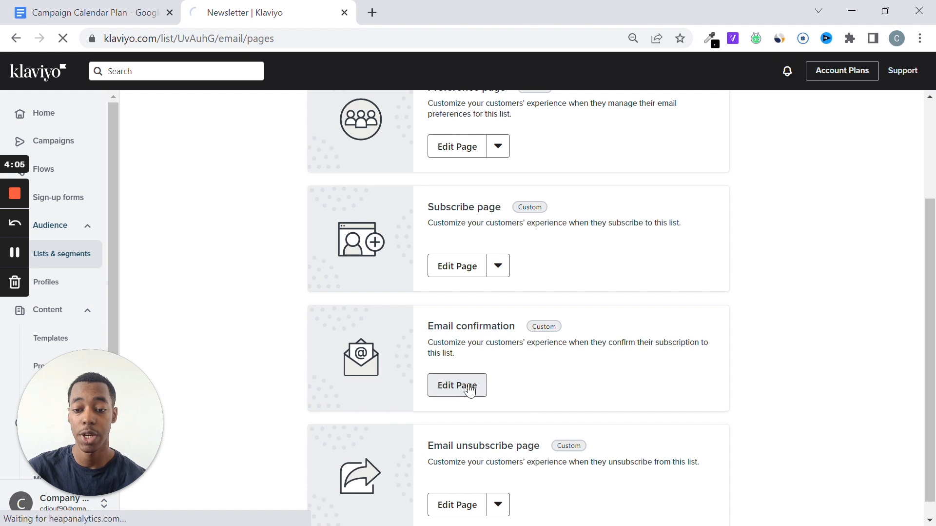
{"action": "left_click", "coordinate": [456, 384]}
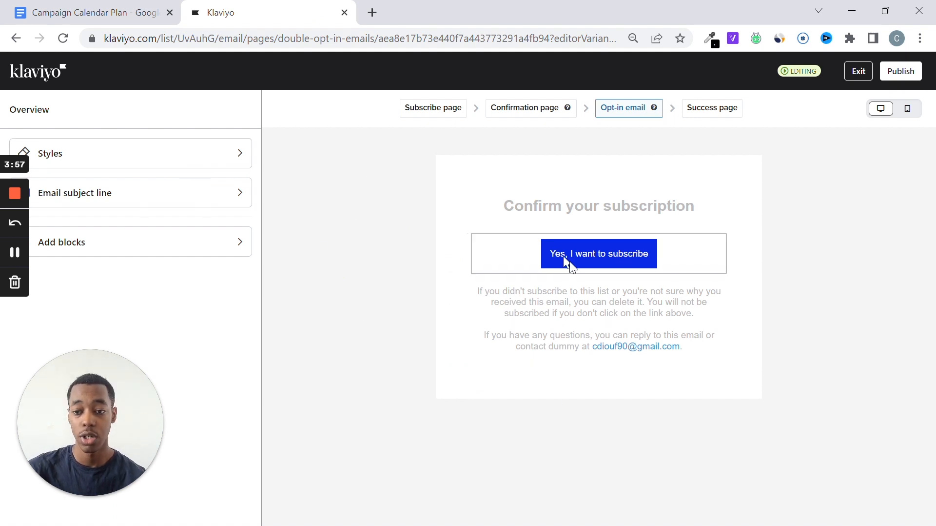
{"action": "left_click", "coordinate": [598, 253]}
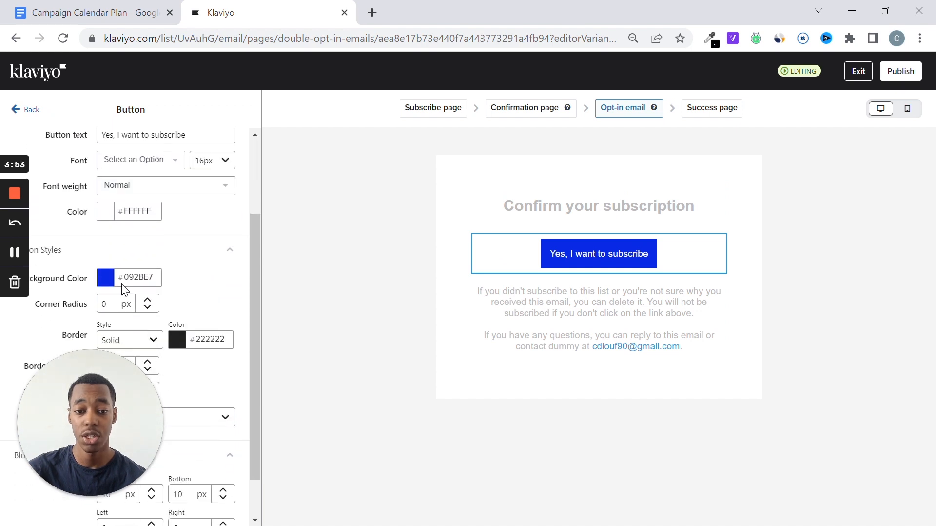
Step: Give the subscribe button a red background and text 'mbjhjbhj', then exit the editor
{"action": "left_click", "coordinate": [105, 276]}
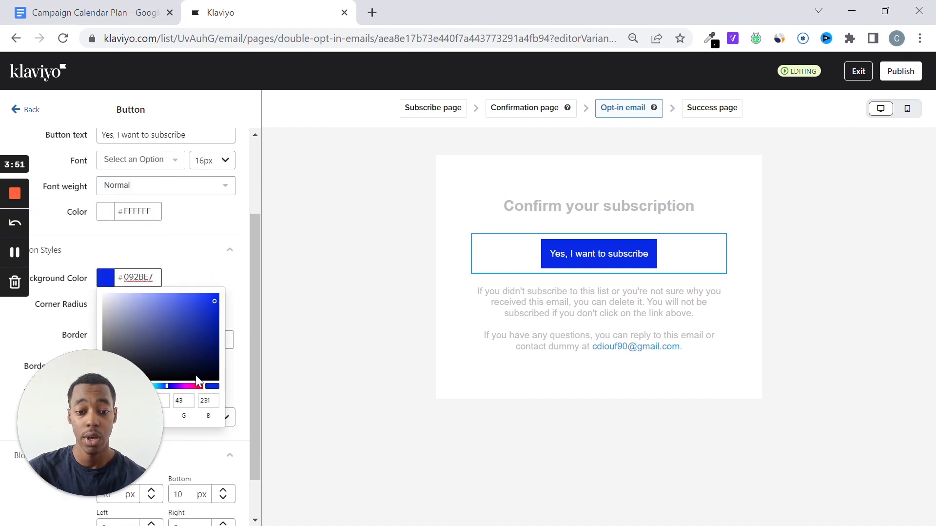
{"action": "left_click", "coordinate": [214, 303]}
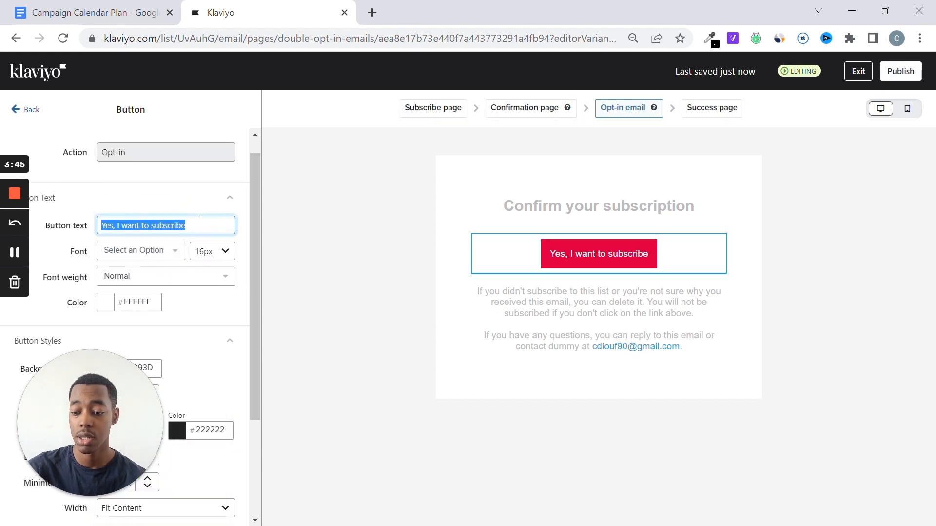
{"action": "type", "text": "mbjhjbhj"}
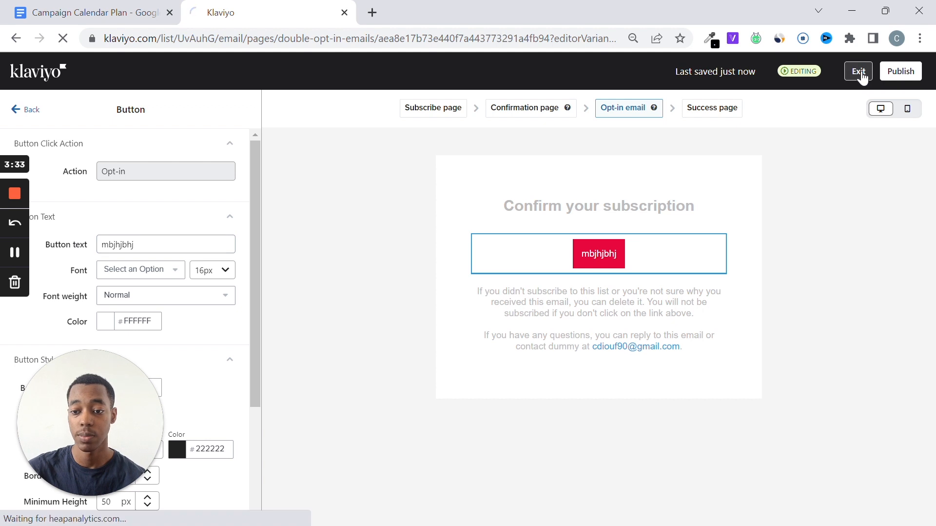
{"action": "left_click", "coordinate": [858, 71]}
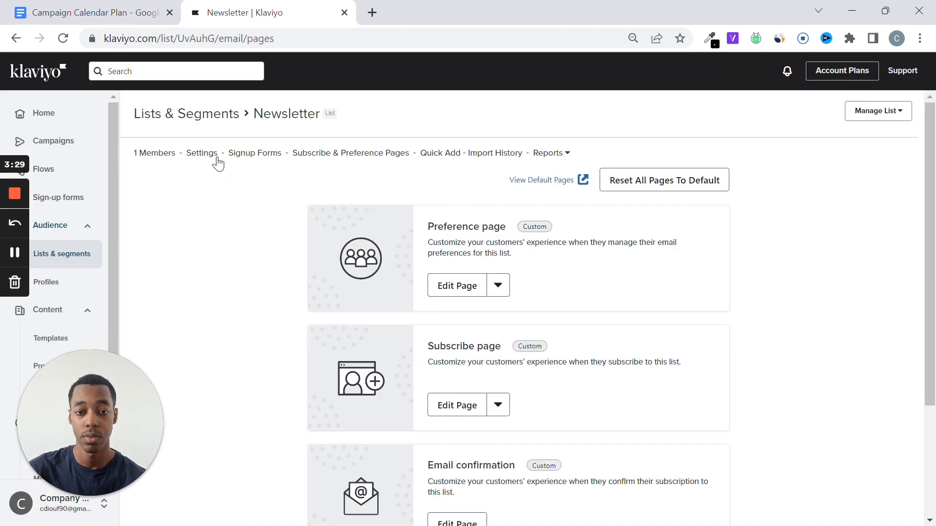
Step: In the Newsletter list's Settings, choose double opt-in under Opt-in Process without saving
{"action": "left_click", "coordinate": [202, 153]}
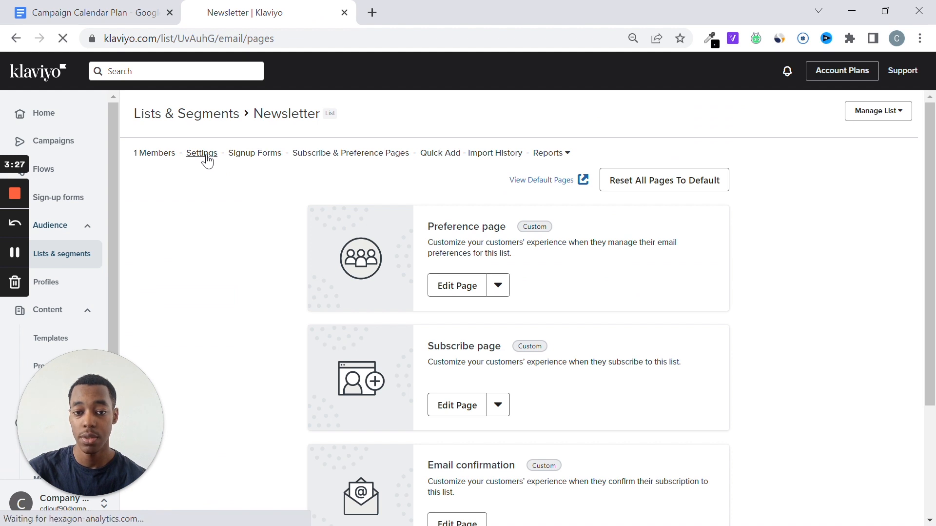
{"action": "left_click", "coordinate": [202, 153]}
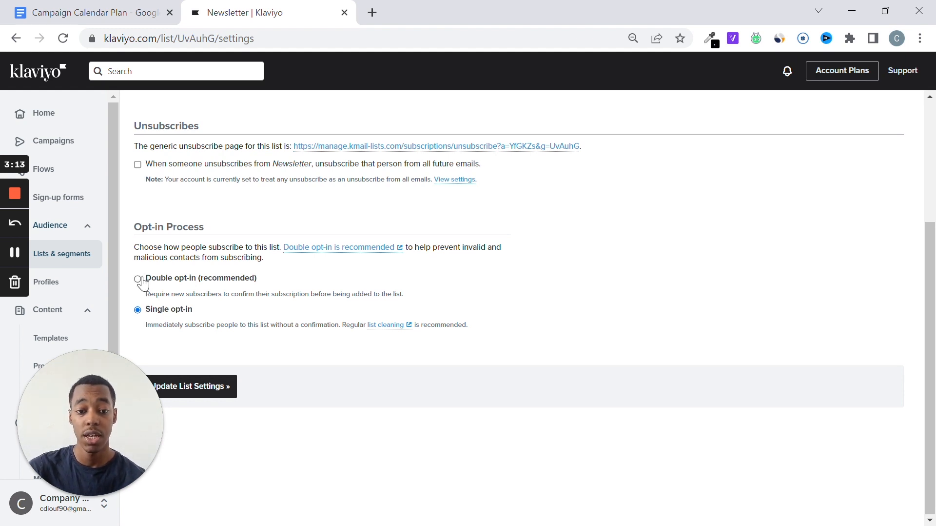
{"action": "left_click", "coordinate": [137, 280]}
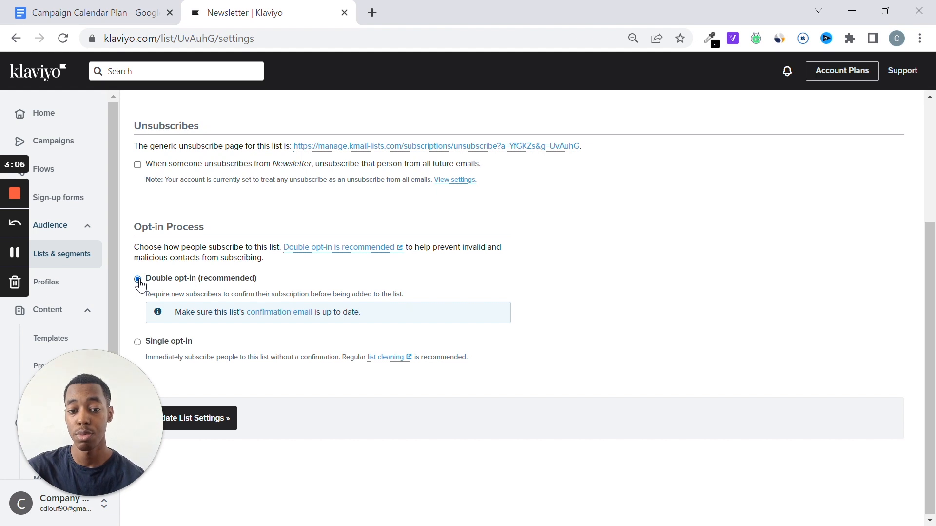
{"action": "left_click", "coordinate": [137, 309]}
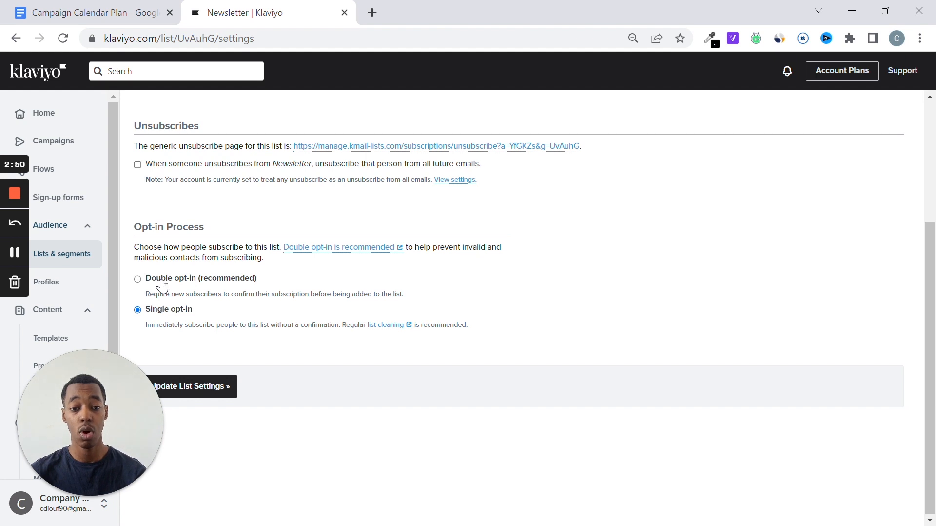
{"action": "left_click", "coordinate": [138, 278]}
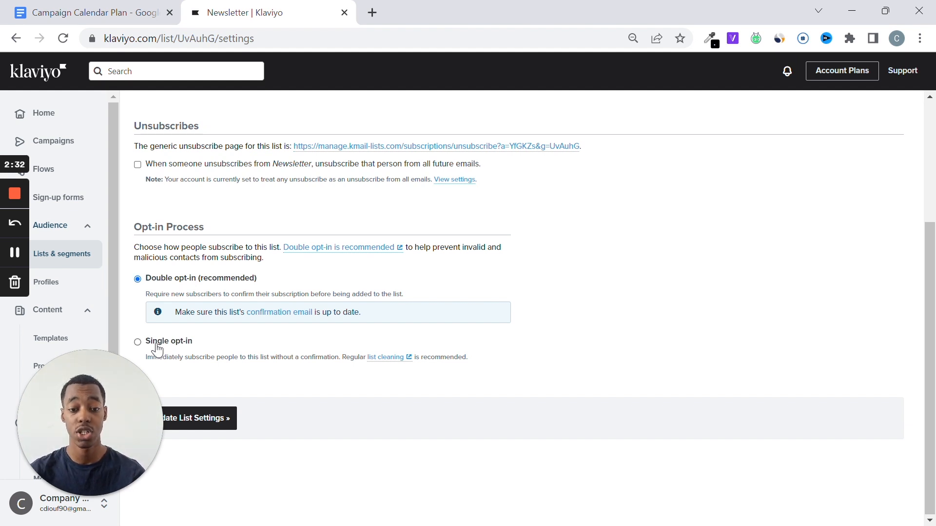
{"action": "left_click", "coordinate": [138, 341]}
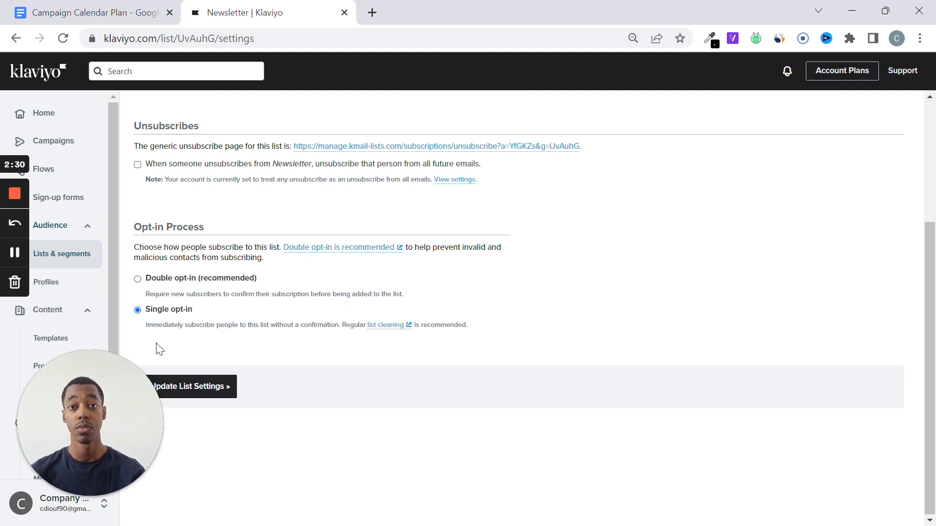